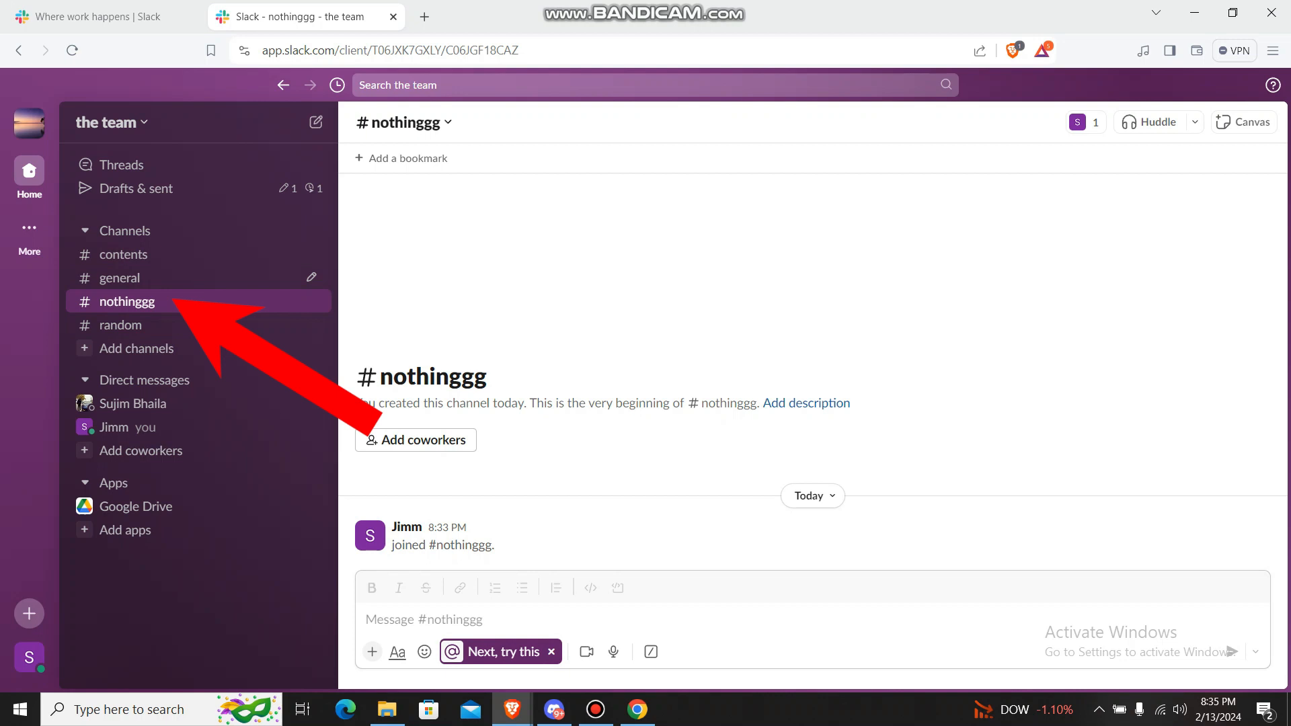
Step: Leave the #nothinggg channel through its sidebar context menu
right_click(127, 302)
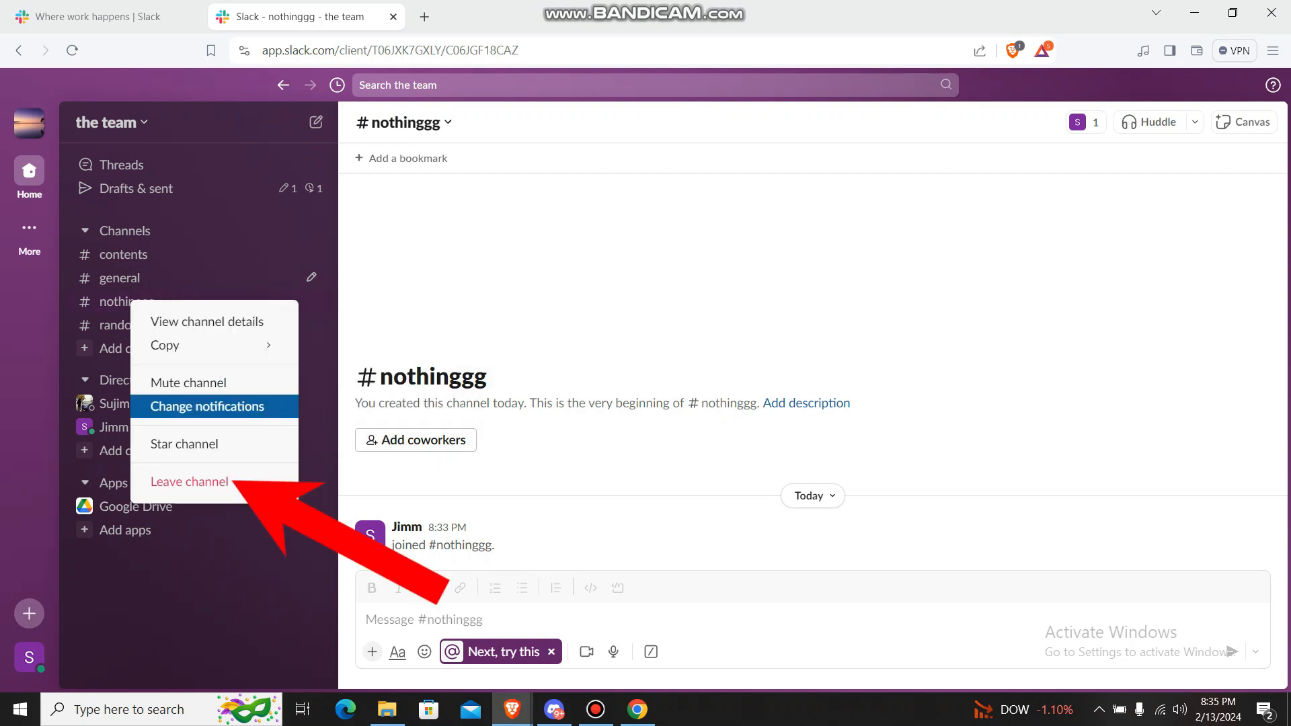
mouse_move(183, 444)
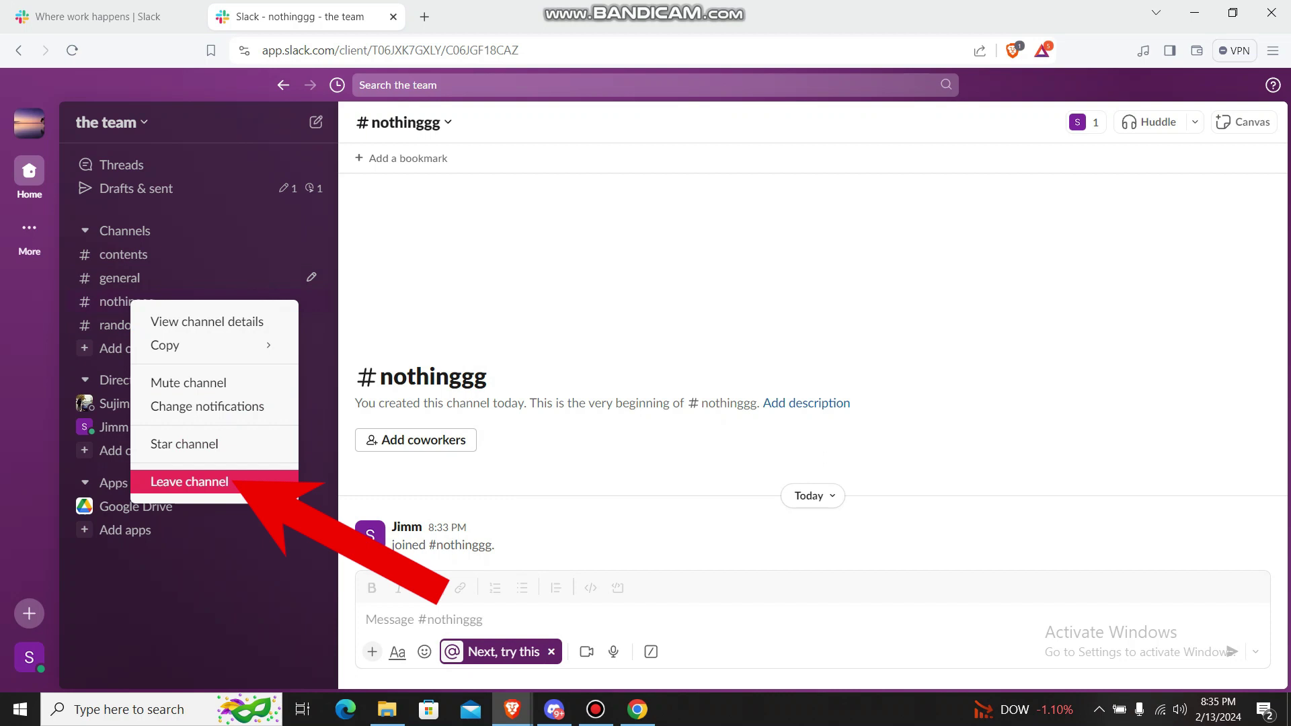
click(189, 482)
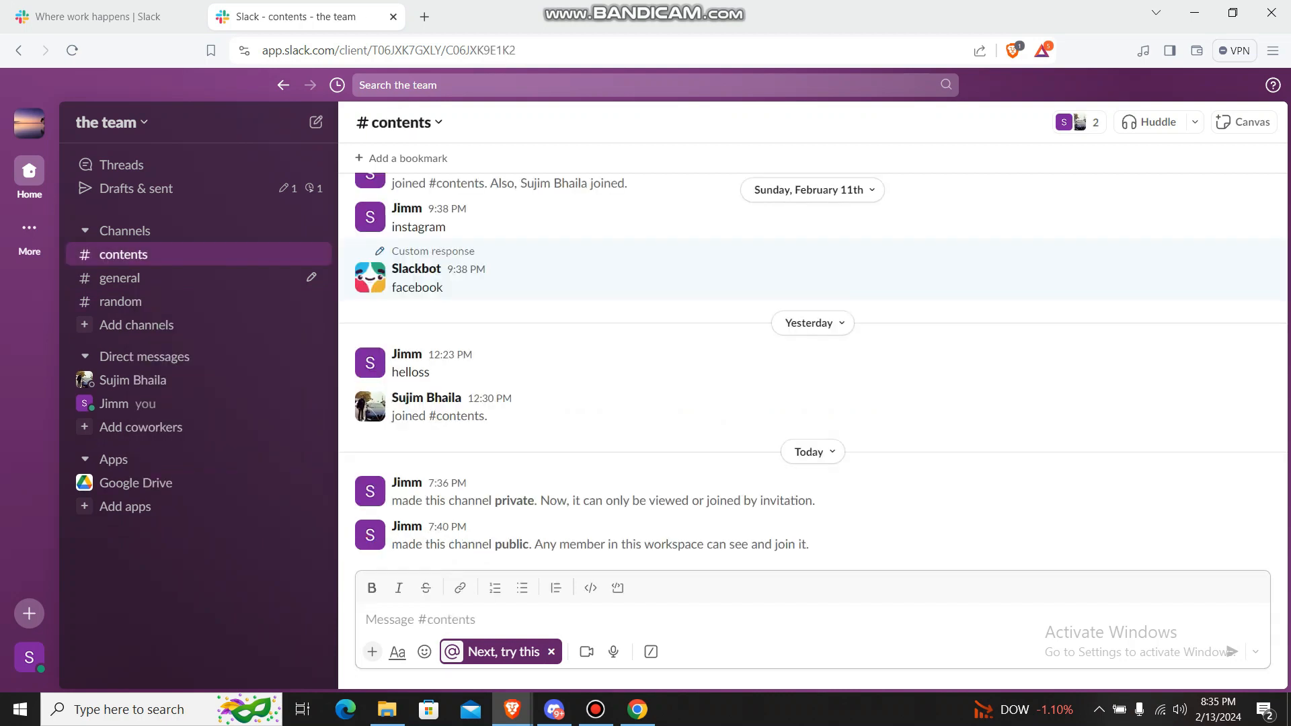